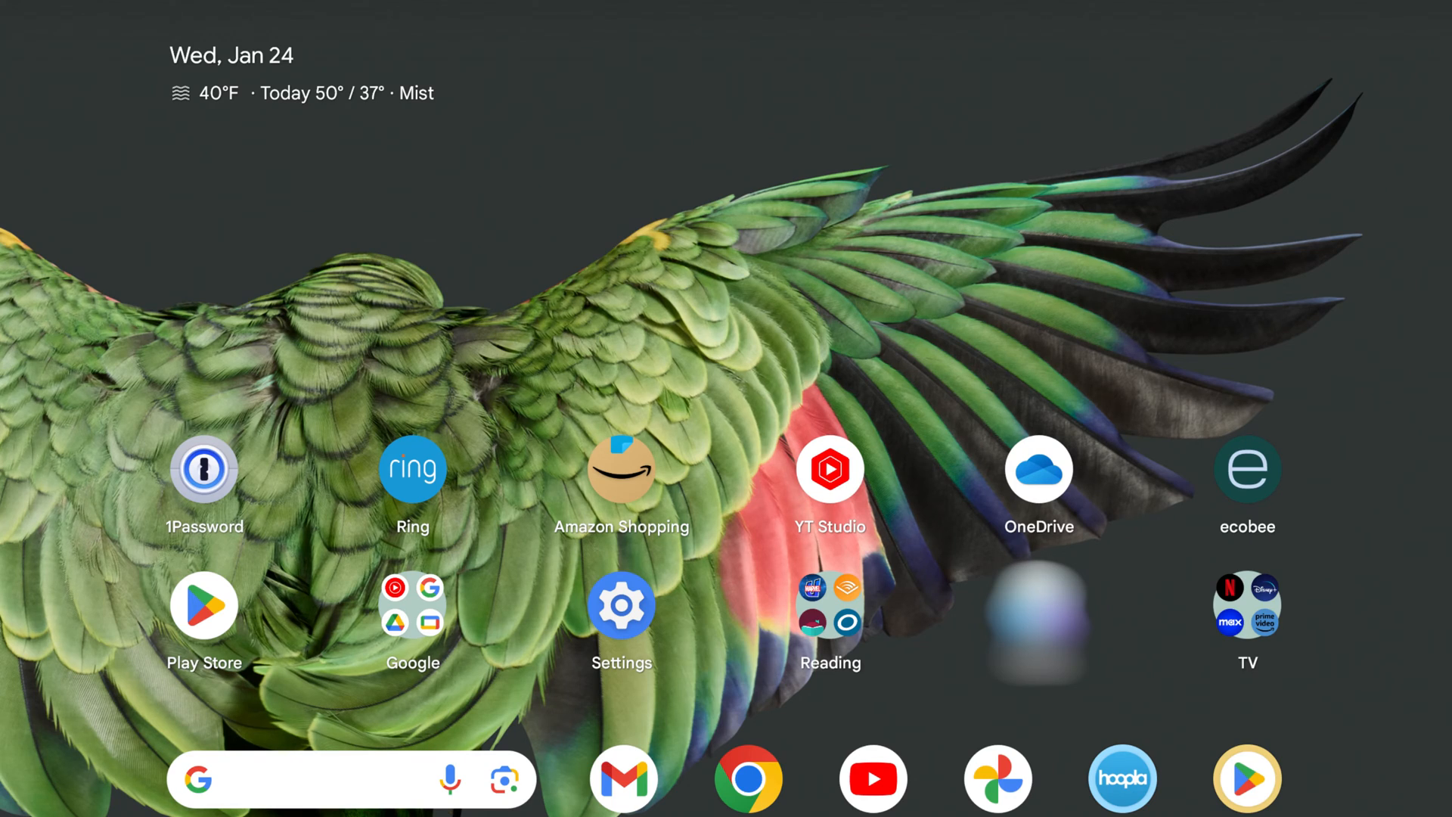
Launch Google Photos from the dock to reach today's photo library
{"action": "left_click", "coordinate": [997, 777]}
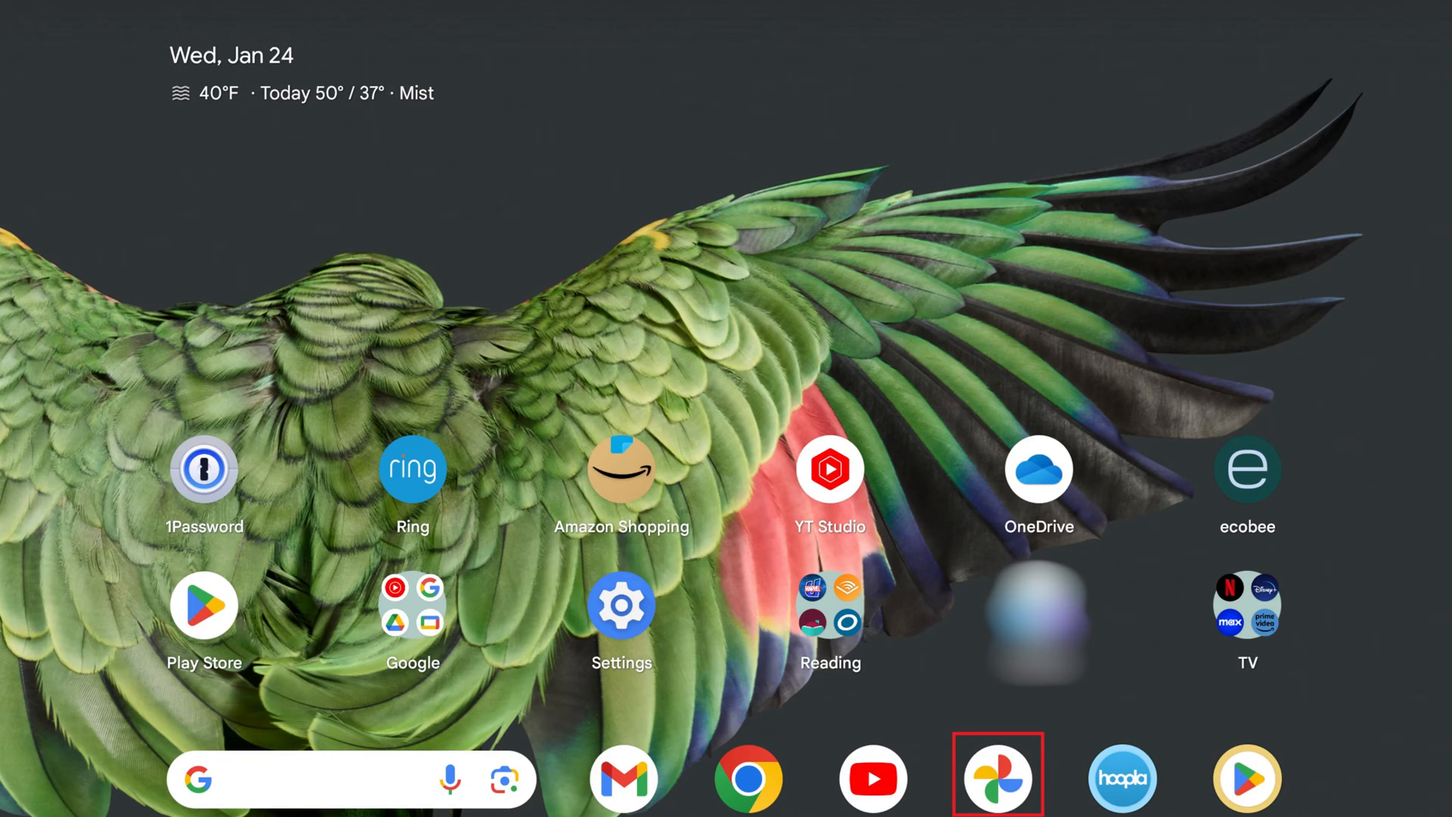
{"action": "left_click", "coordinate": [996, 778]}
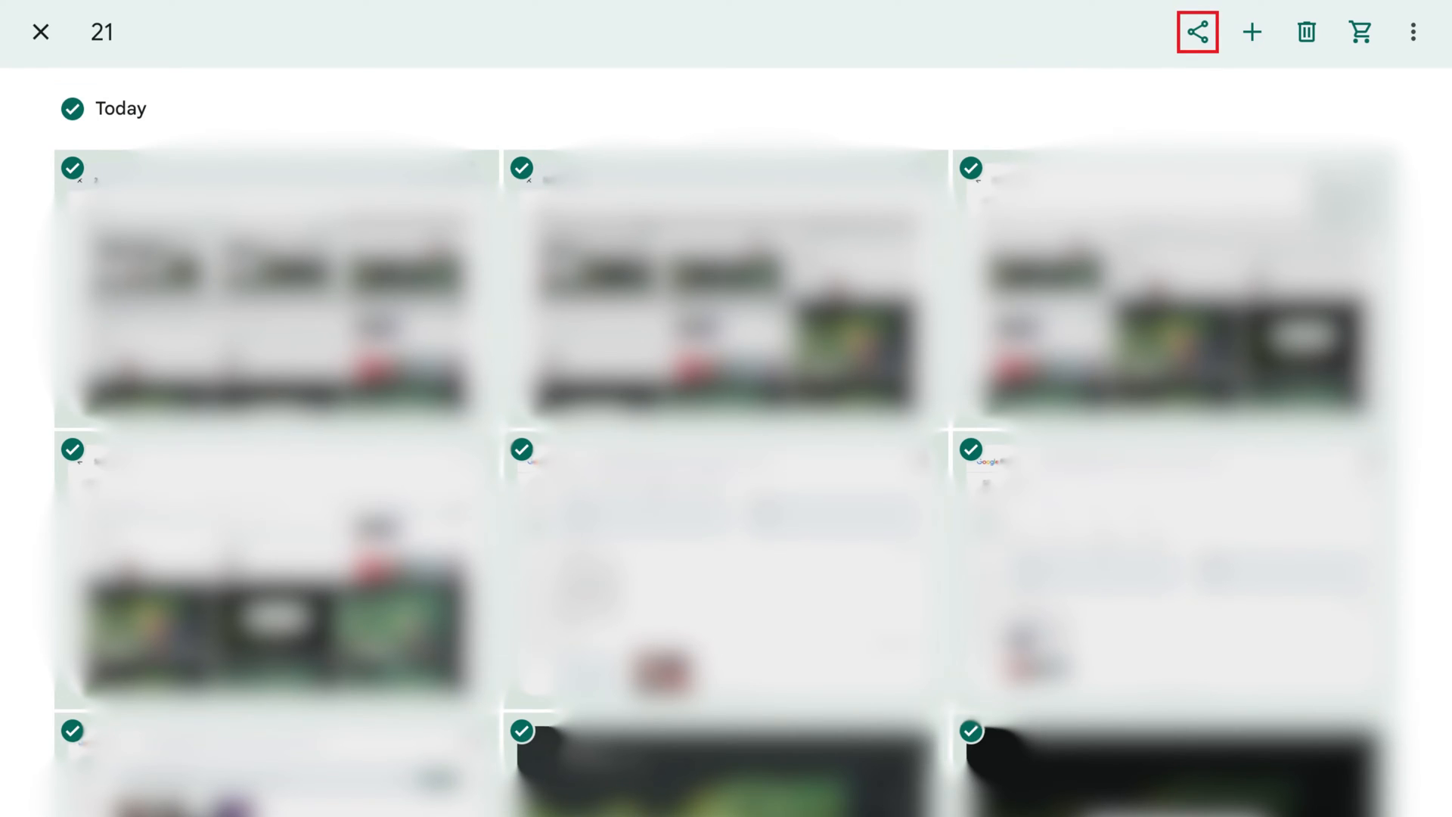
Share the selected photos to OneDrive so its upload folder chooser appears
{"action": "left_click", "coordinate": [1195, 32]}
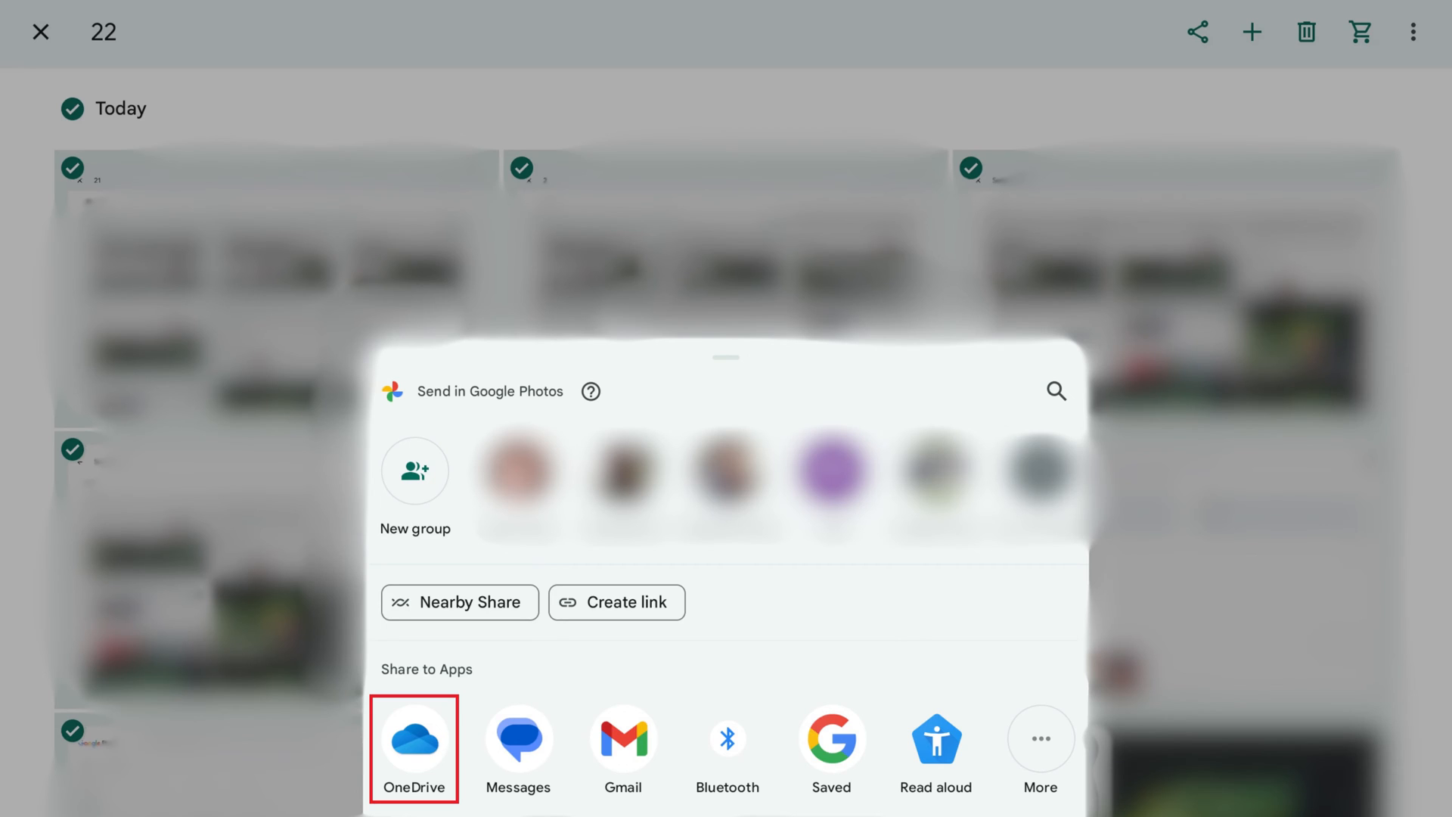
{"action": "left_click", "coordinate": [414, 741]}
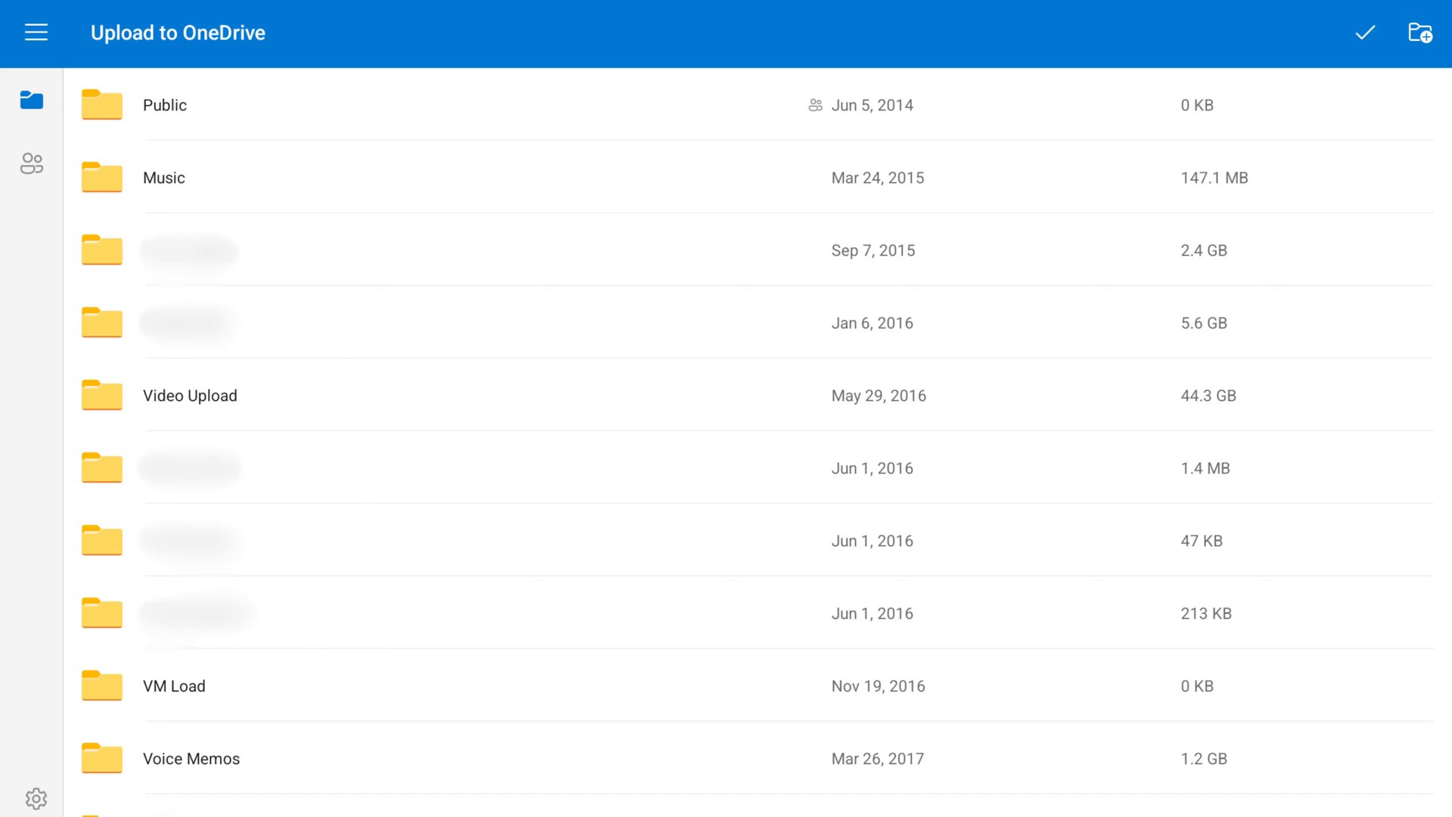